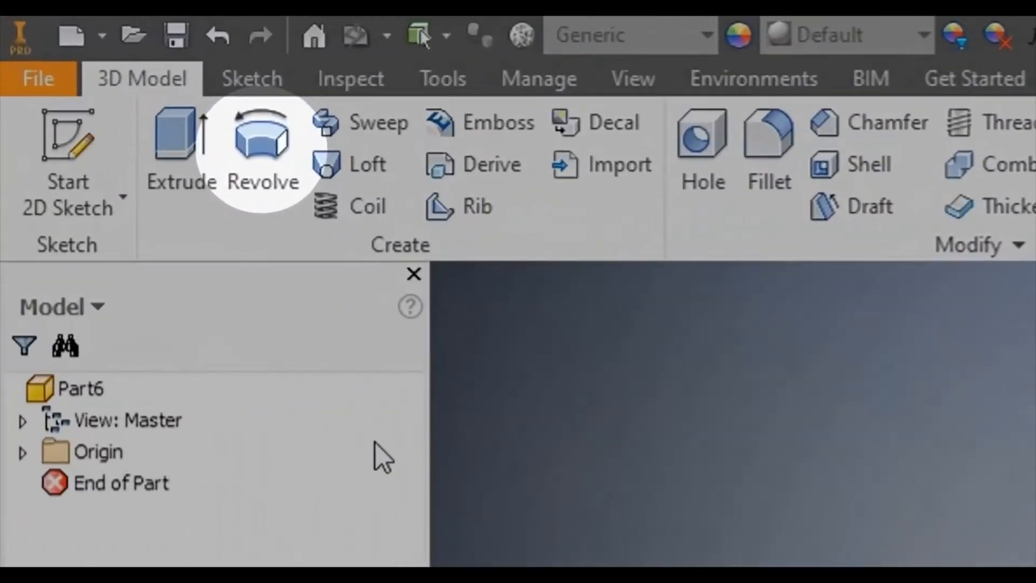
pyautogui.moveTo(261, 139)
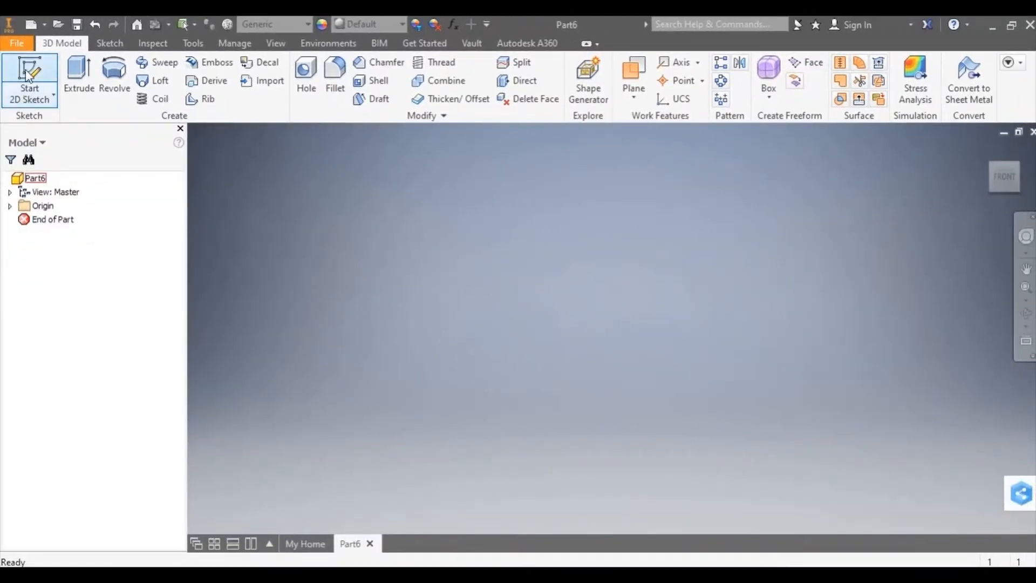
# Start Sketch1 on an origin plane and ready the Line tool for the profile.
pyautogui.click(29, 79)
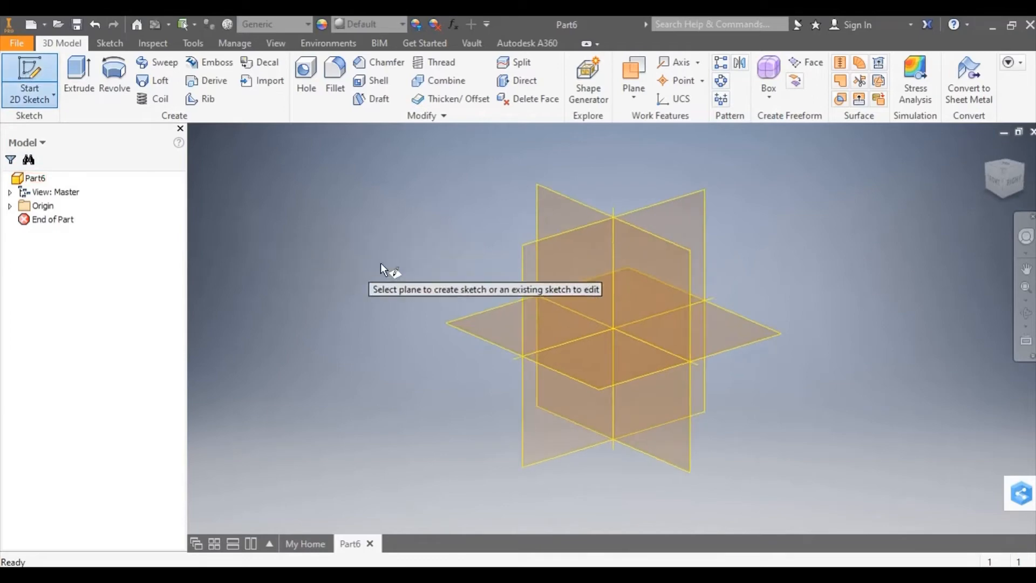
pyautogui.click(536, 258)
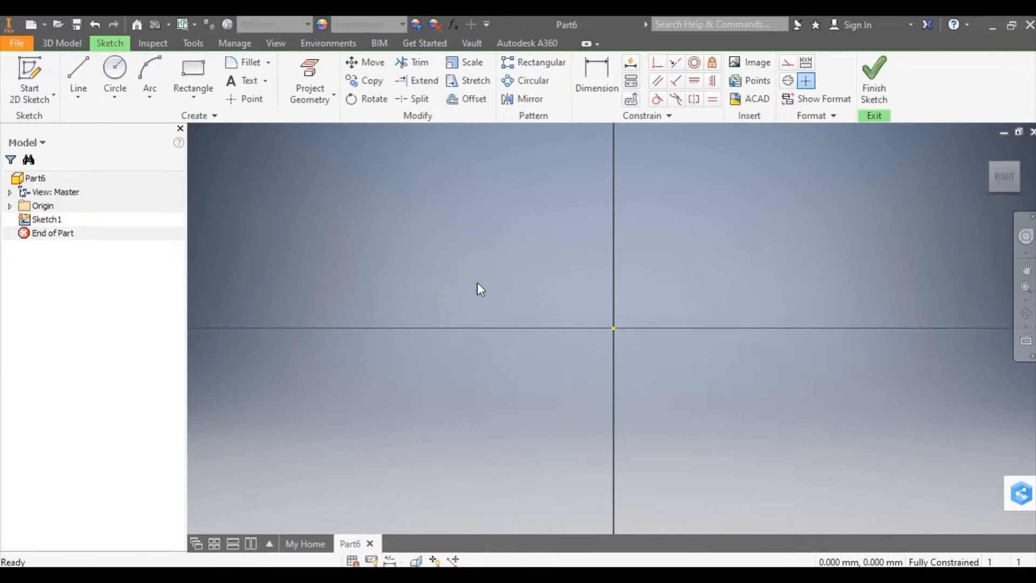
pyautogui.moveTo(1031, 461)
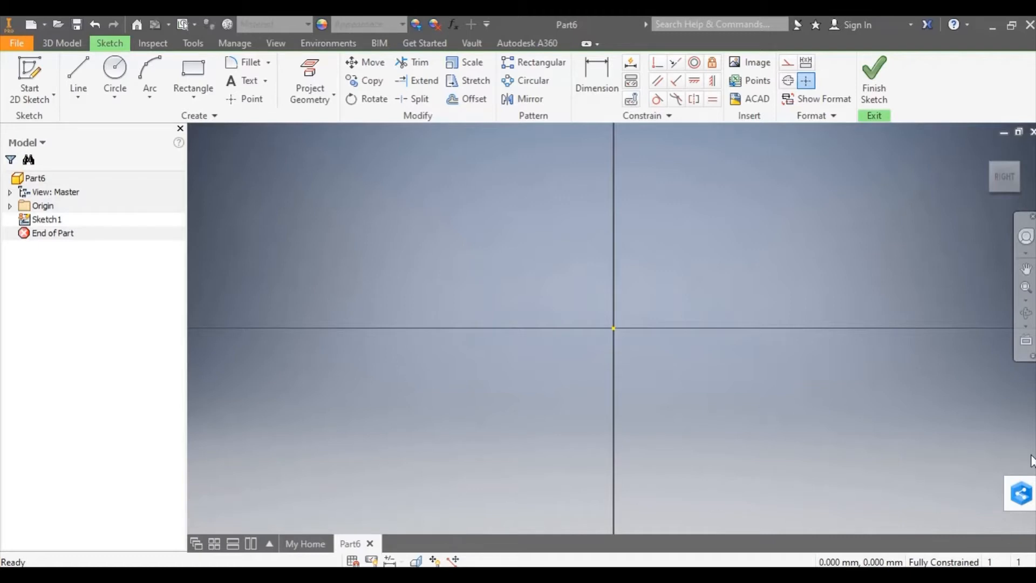
pyautogui.click(78, 72)
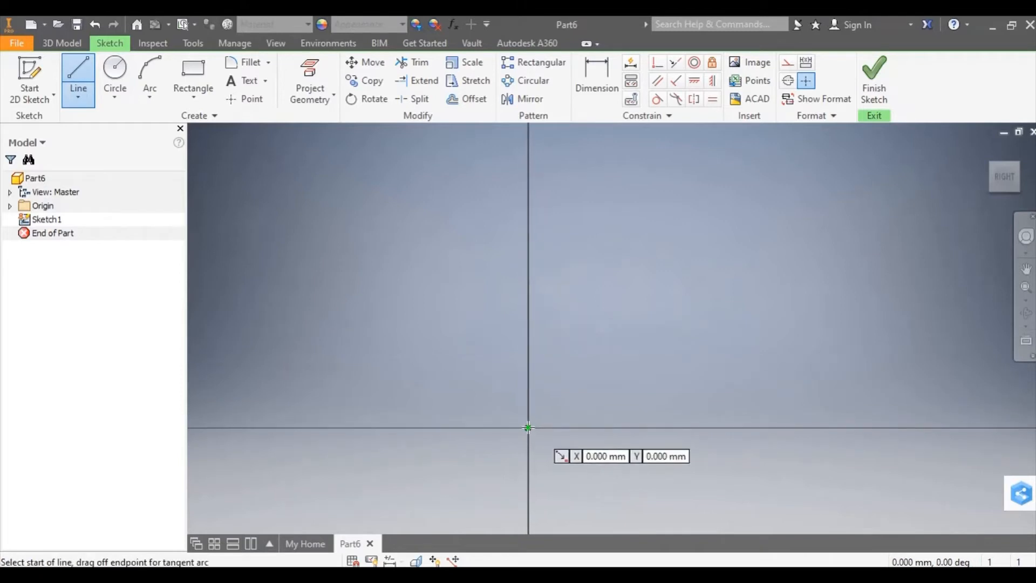
# Draw the tapered cup wall profile from the origin and round its inner corner with a 3 mm fillet.
pyautogui.click(527, 428)
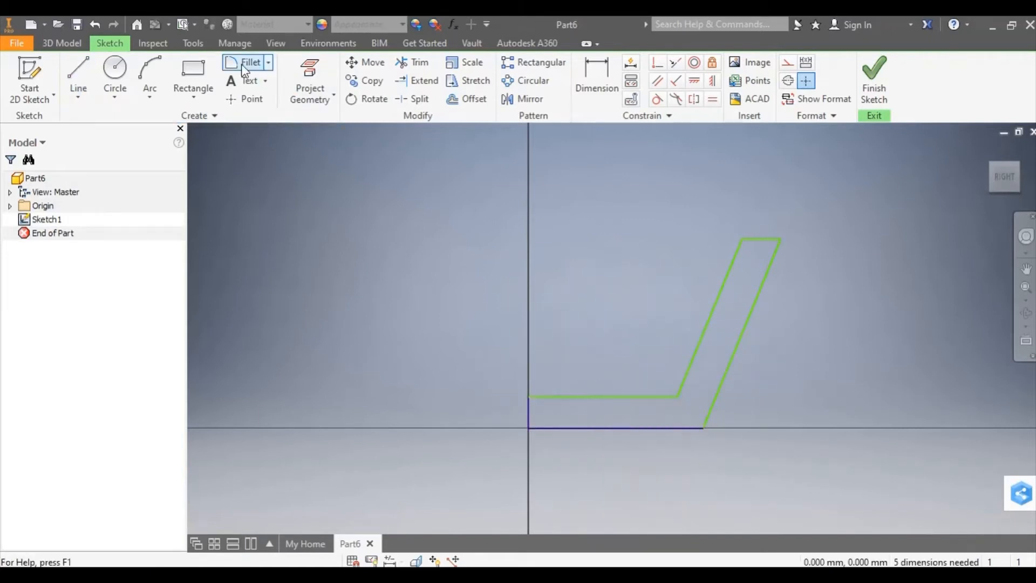
pyautogui.click(250, 62)
pyautogui.write('3')
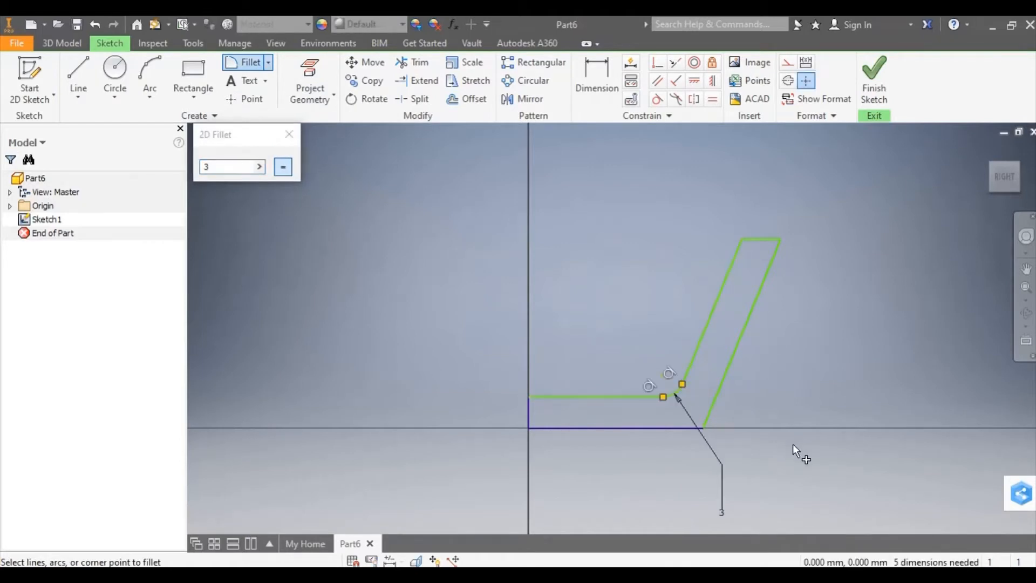
pyautogui.click(290, 134)
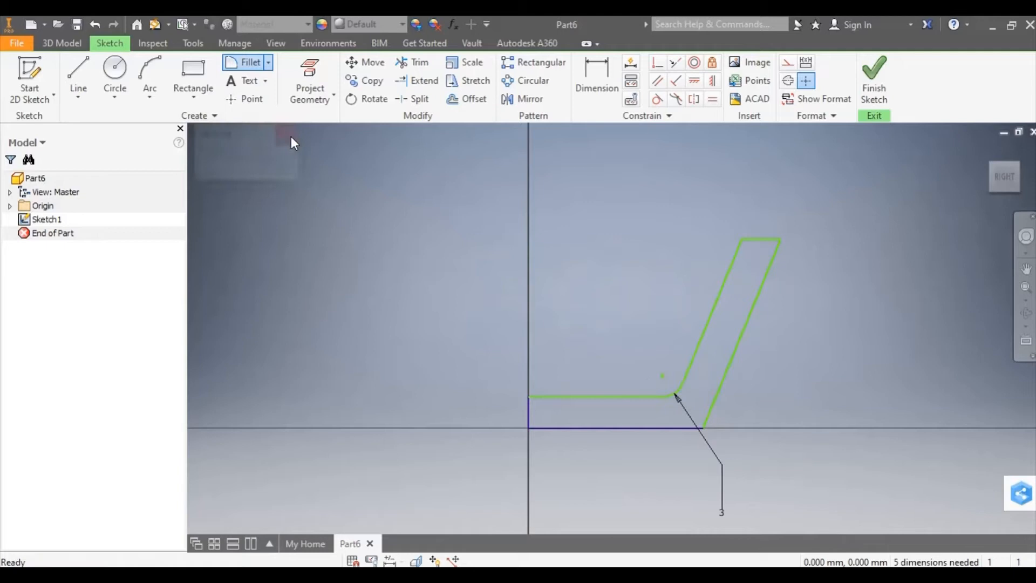
pyautogui.click(149, 72)
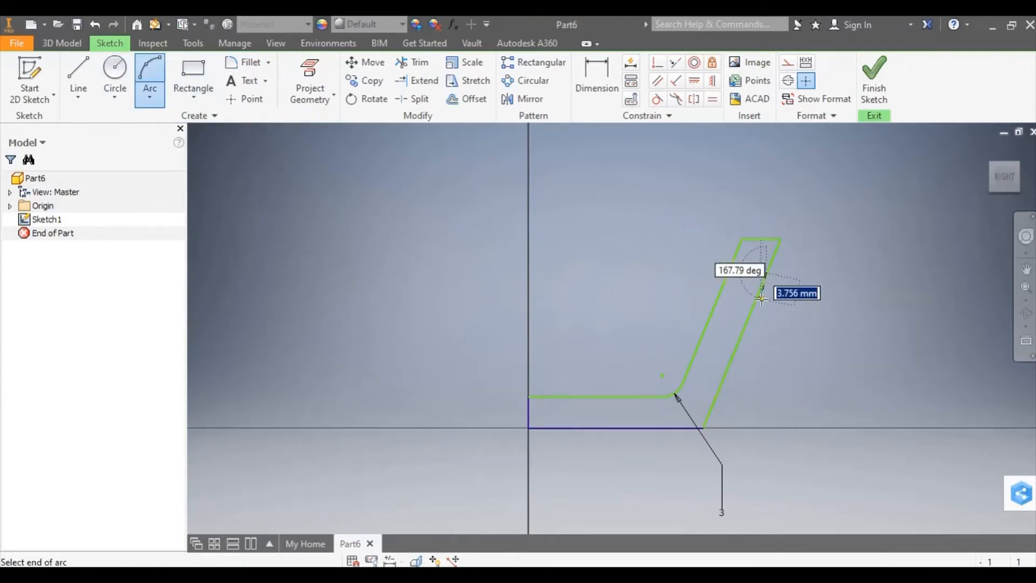
# Add two groove arcs on the outer edge and trim the edge segment between them.
pyautogui.click(761, 299)
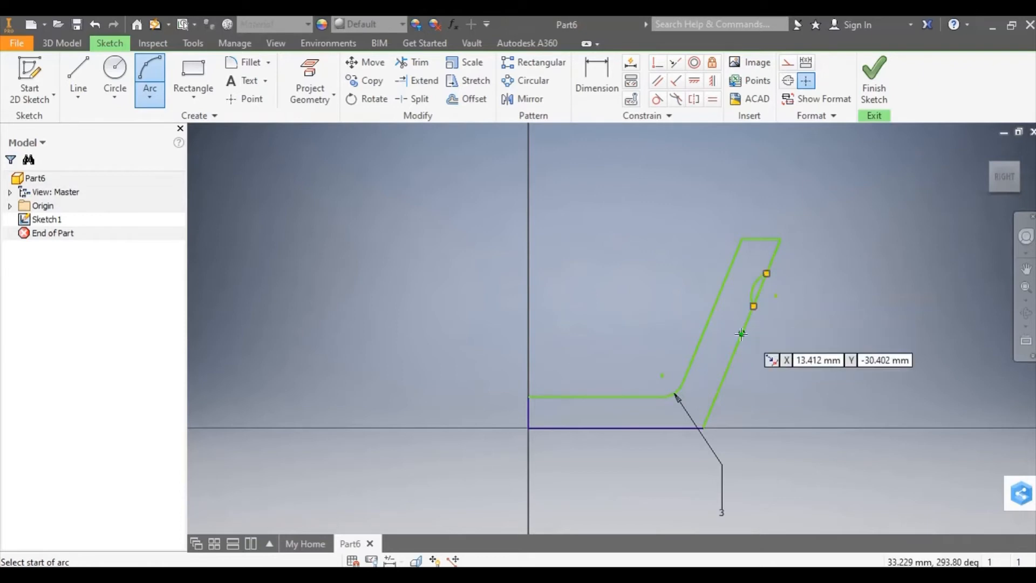
pyautogui.click(741, 333)
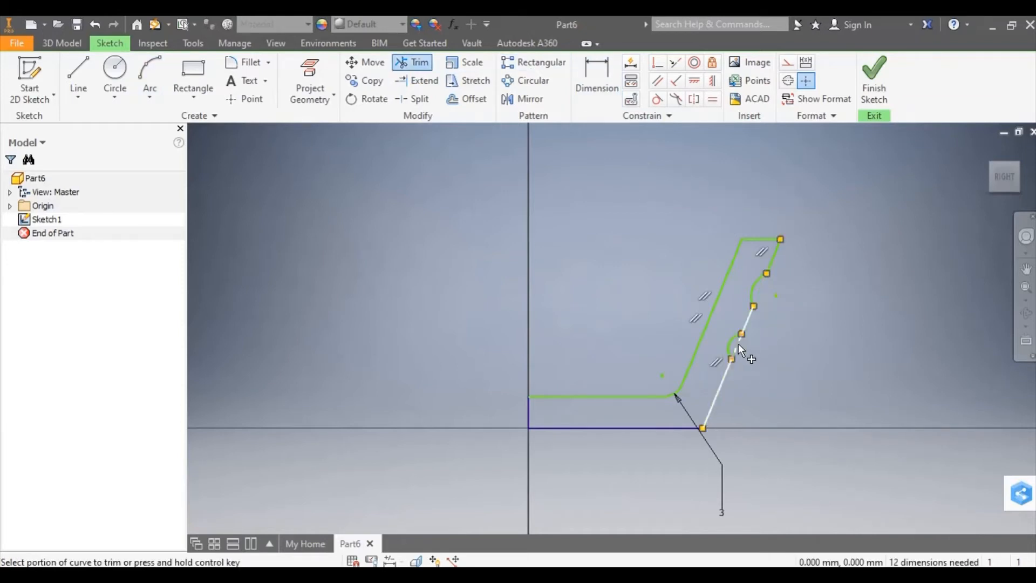
pyautogui.click(734, 349)
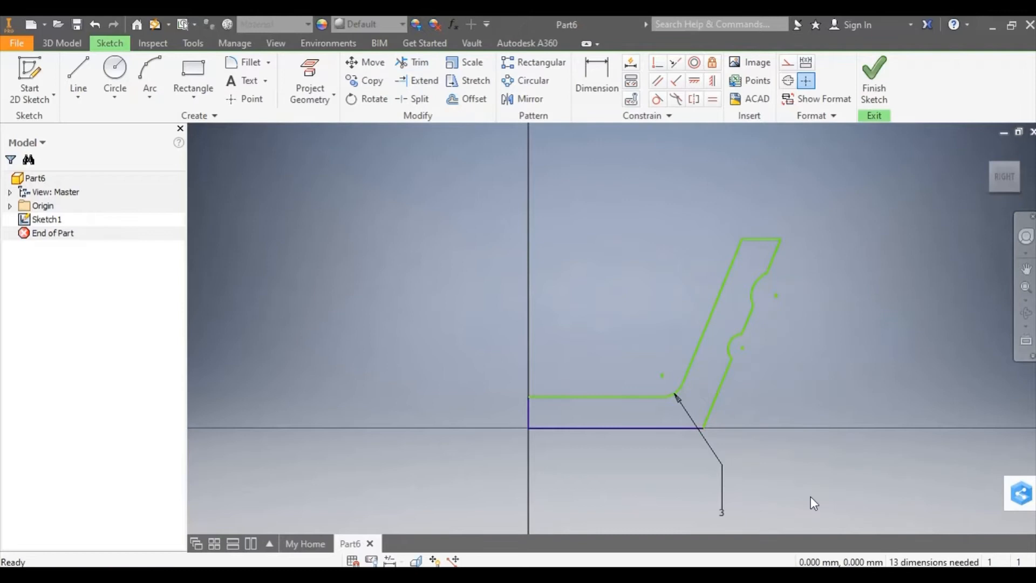
pyautogui.moveTo(805, 498)
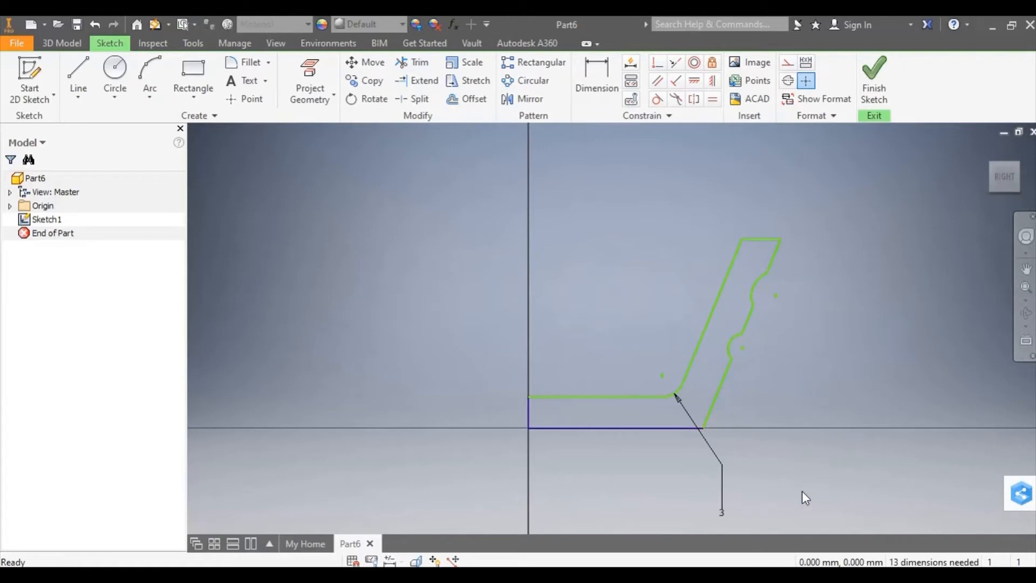
pyautogui.moveTo(814, 473)
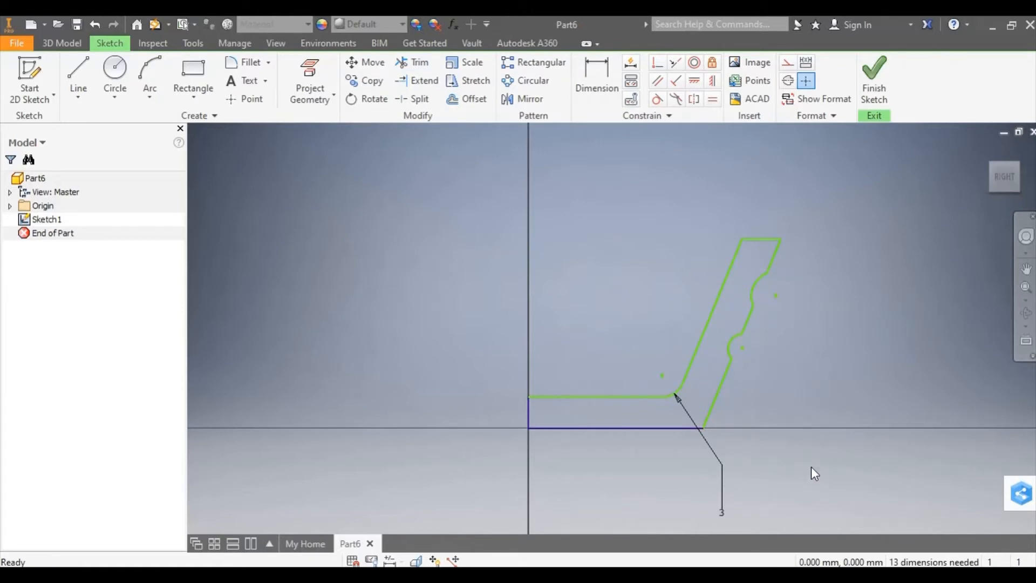
pyautogui.moveTo(405, 389)
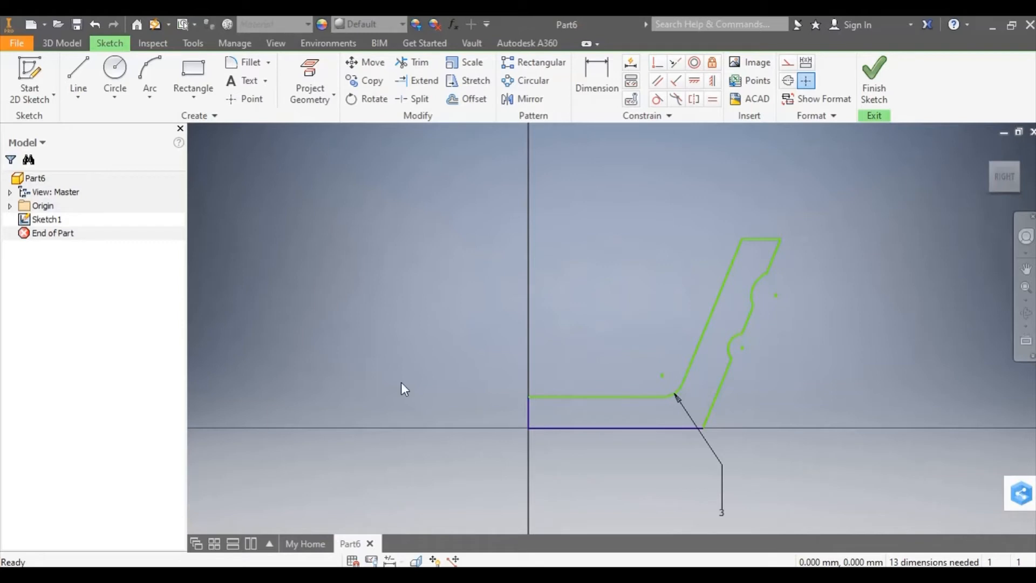
# Place the ring circle right of the profile and draw the vertical centerline along the origin axis.
pyautogui.click(115, 68)
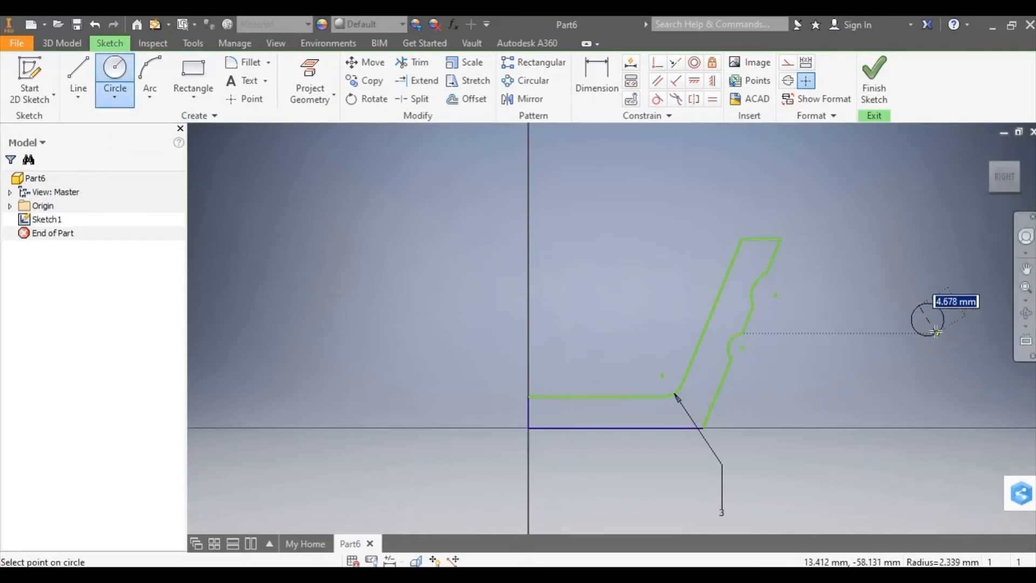
pyautogui.click(934, 331)
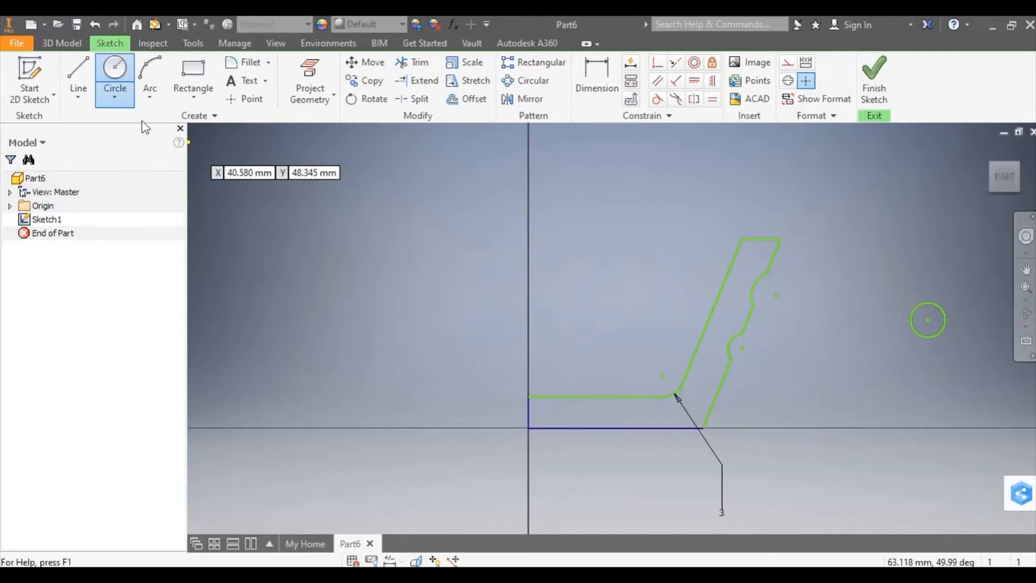
pyautogui.click(78, 72)
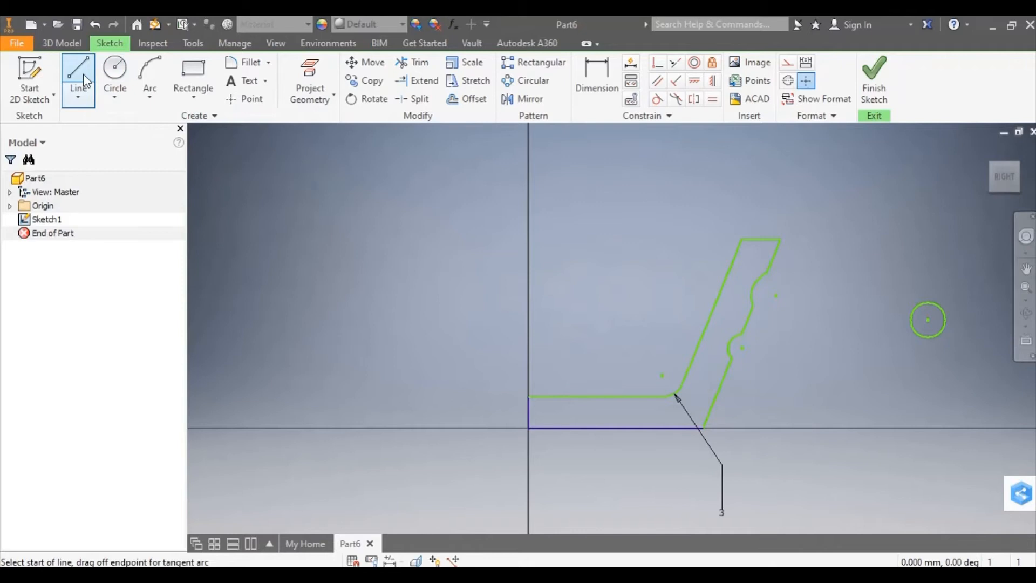
pyautogui.moveTo(429, 301)
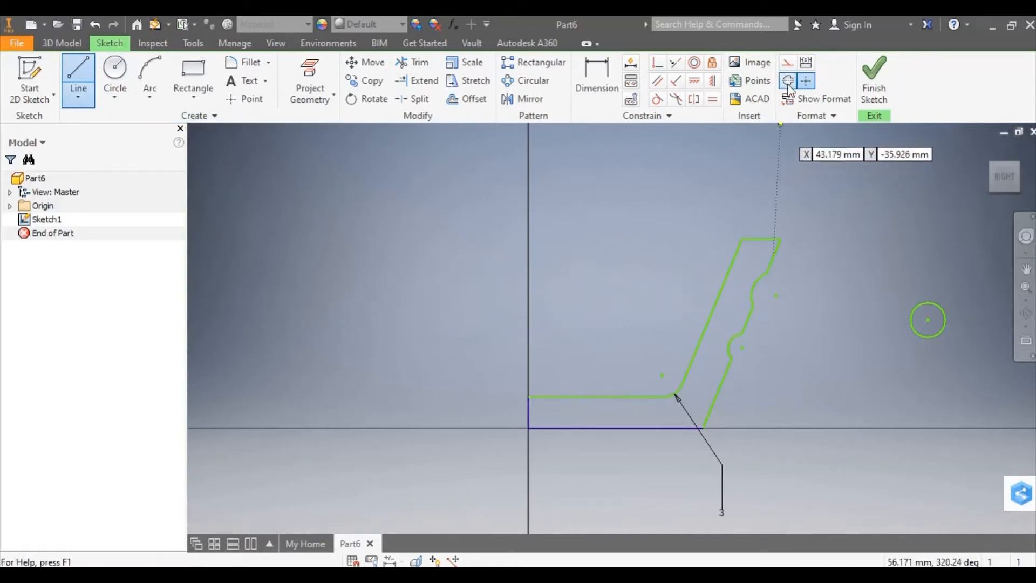
pyautogui.moveTo(788, 81)
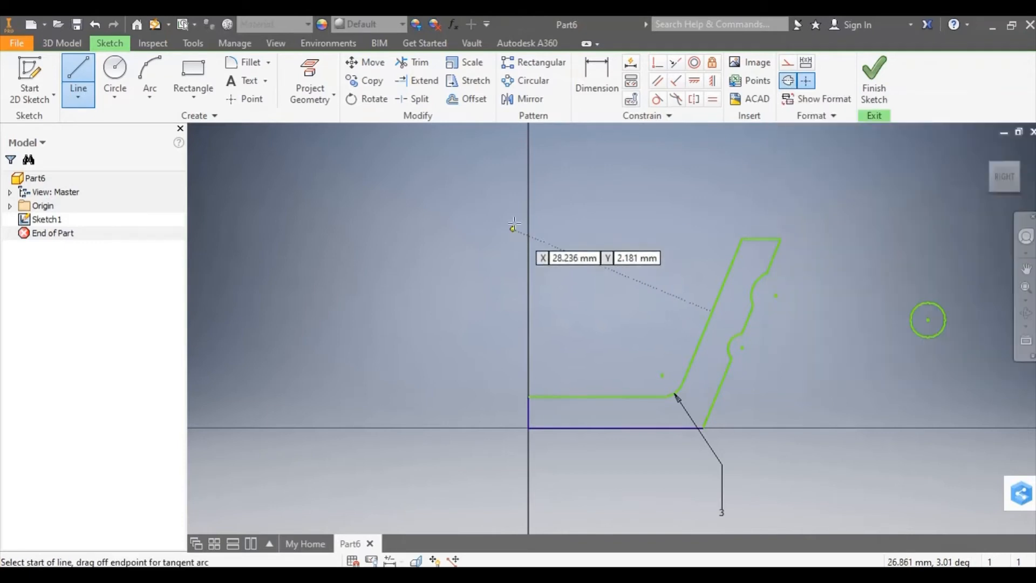
pyautogui.click(529, 384)
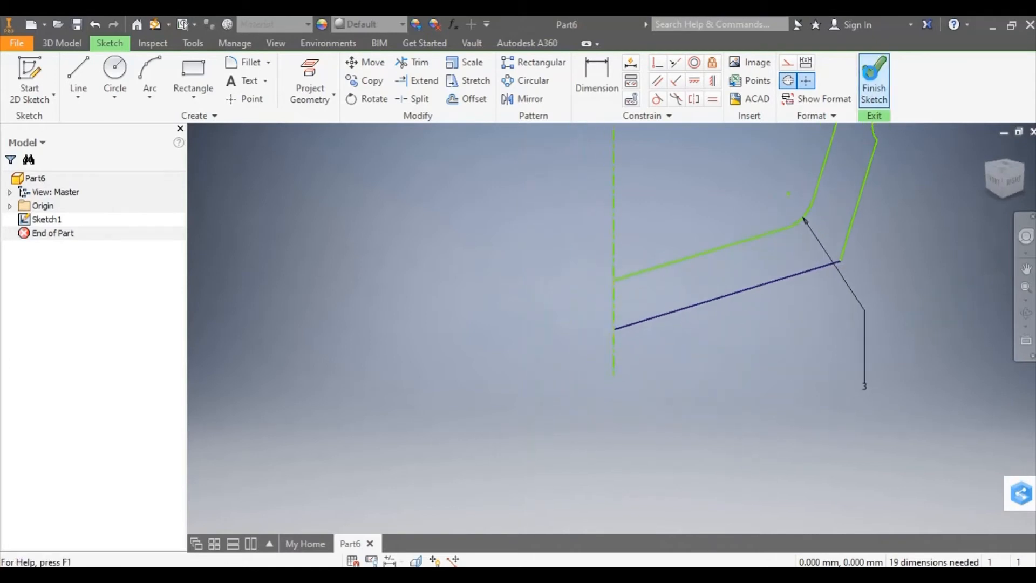
# Finish Sketch1 and revolve the cup outline fully about the dashed centerline as a preview.
pyautogui.click(873, 79)
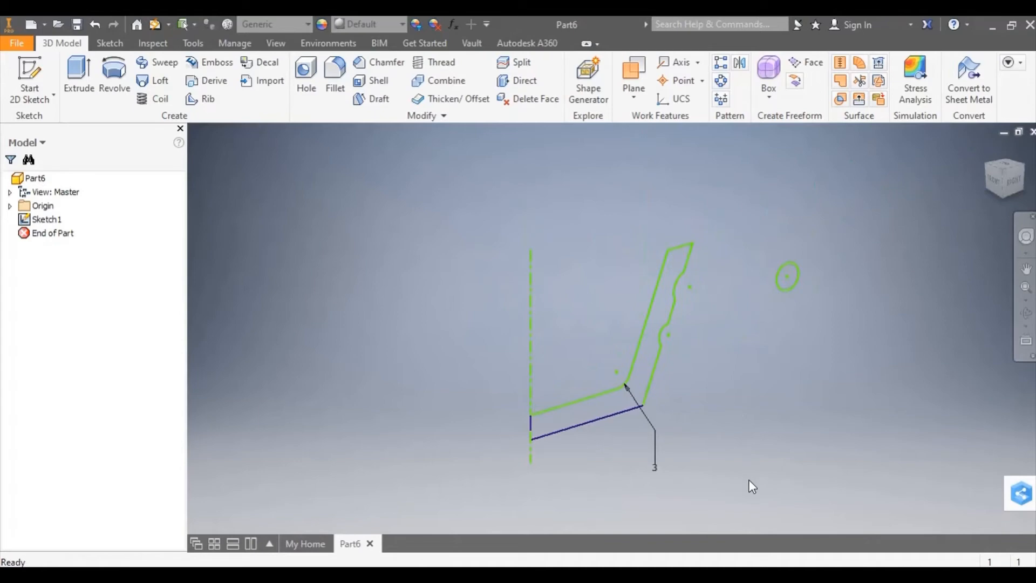
pyautogui.moveTo(91, 219)
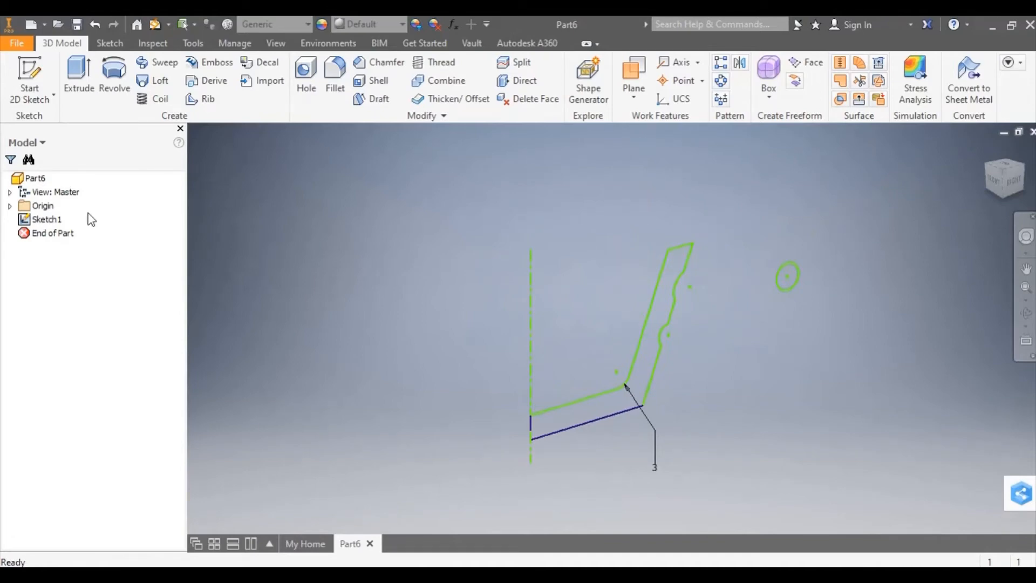
pyautogui.moveTo(113, 69)
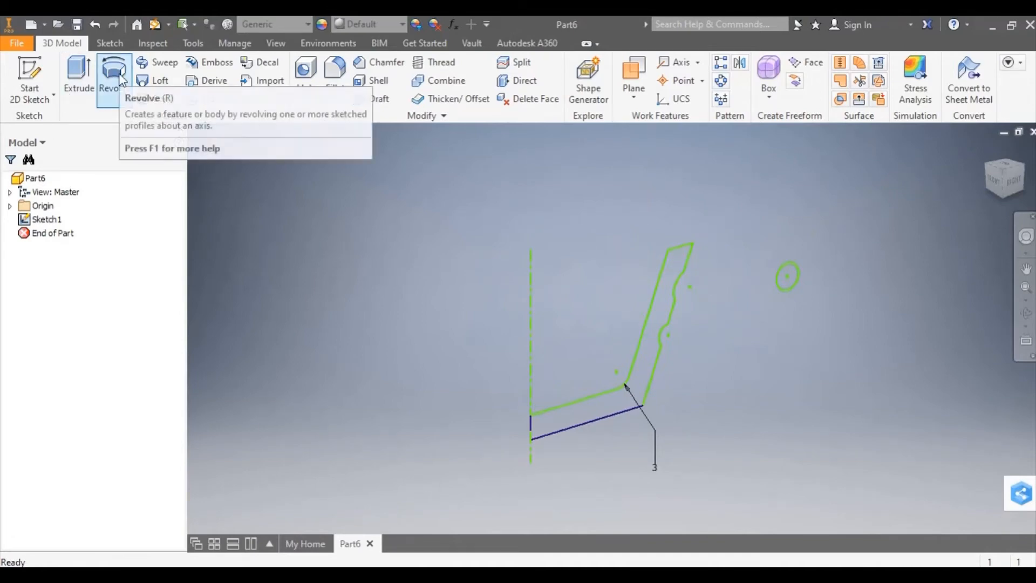
pyautogui.click(113, 75)
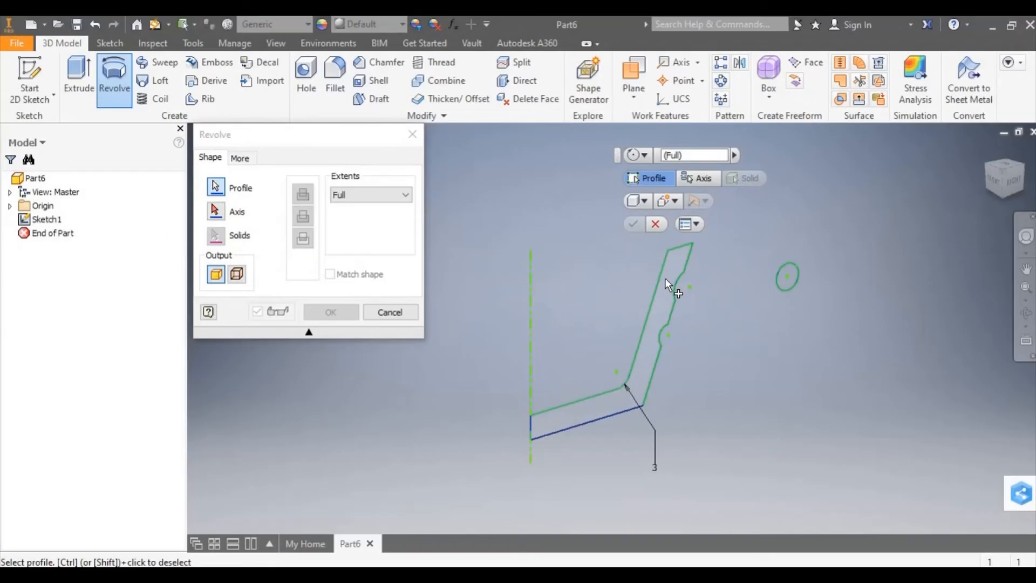
pyautogui.click(667, 284)
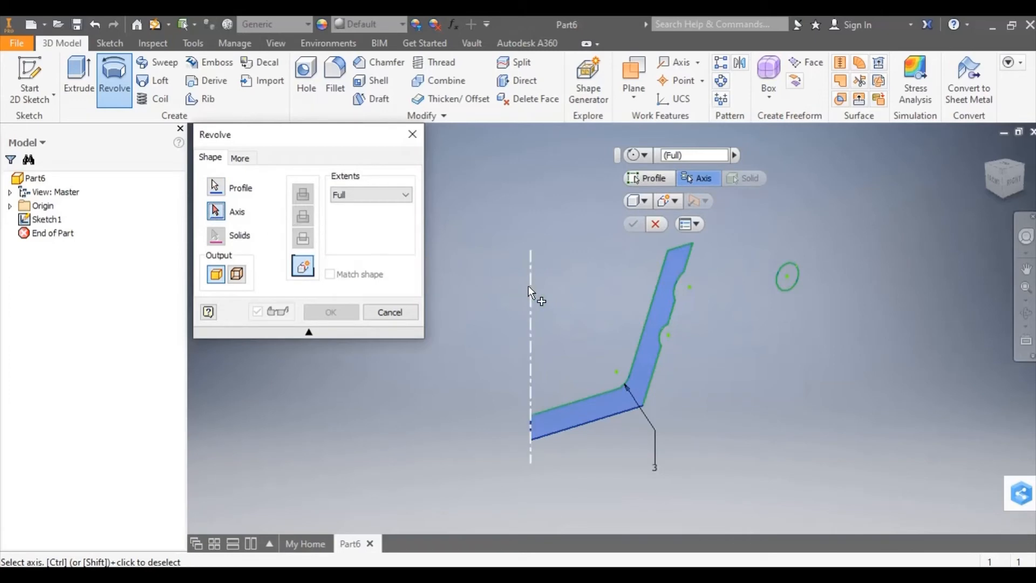
pyautogui.click(530, 358)
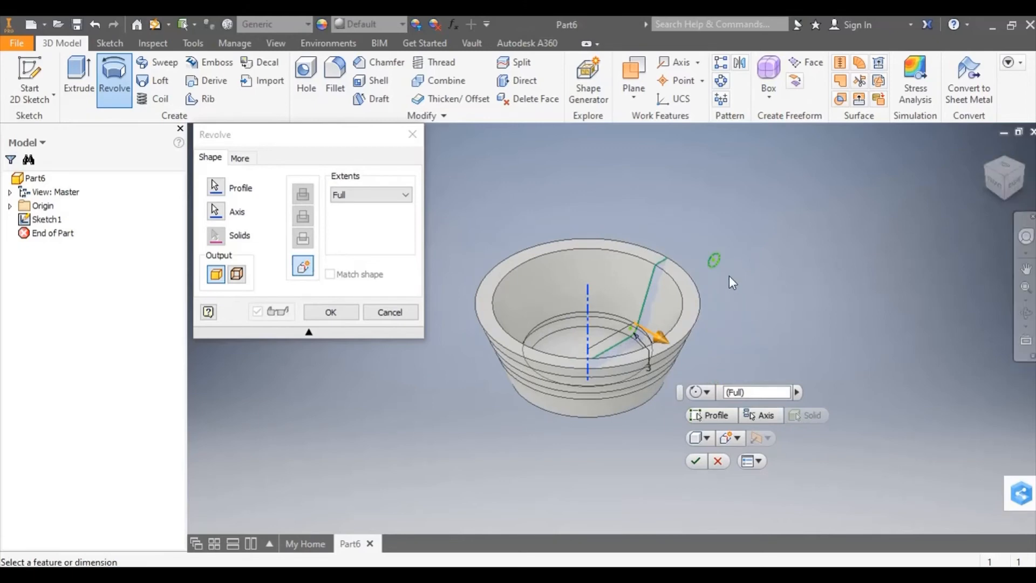
pyautogui.moveTo(390, 312)
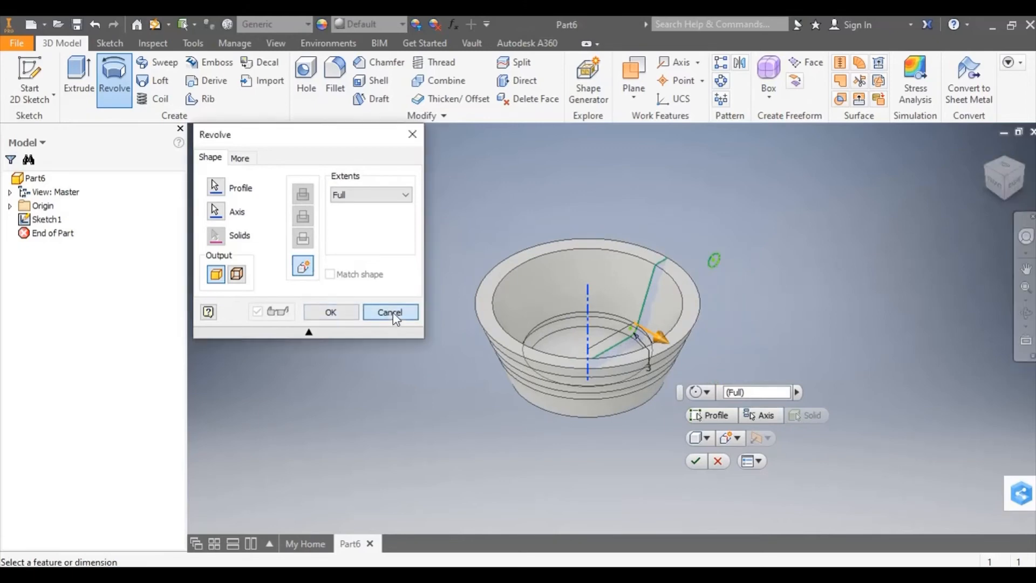
# Restart Revolve with both the cup outline and the circle selected, keeping Extents at Full.
pyautogui.click(390, 312)
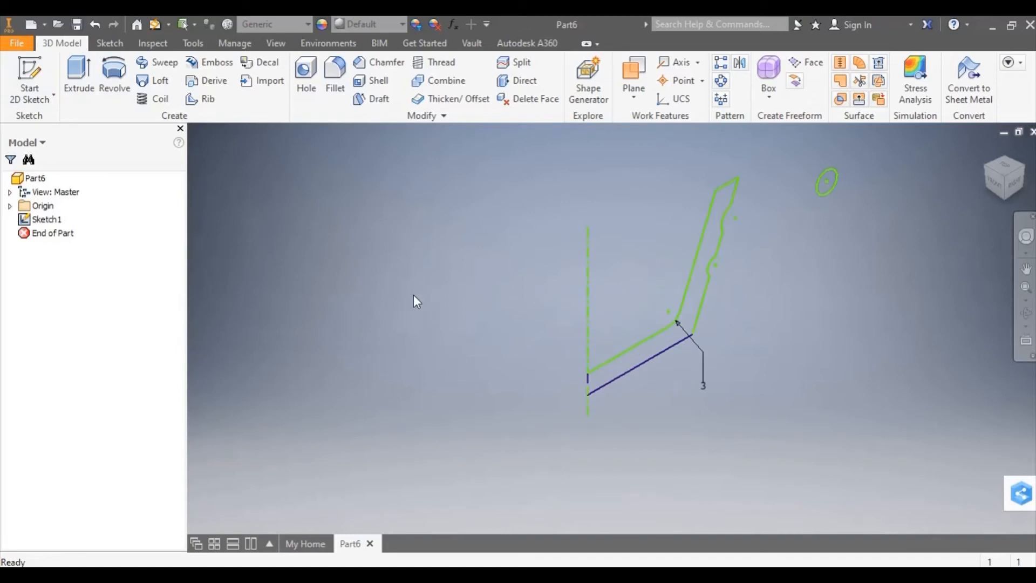
pyautogui.click(114, 75)
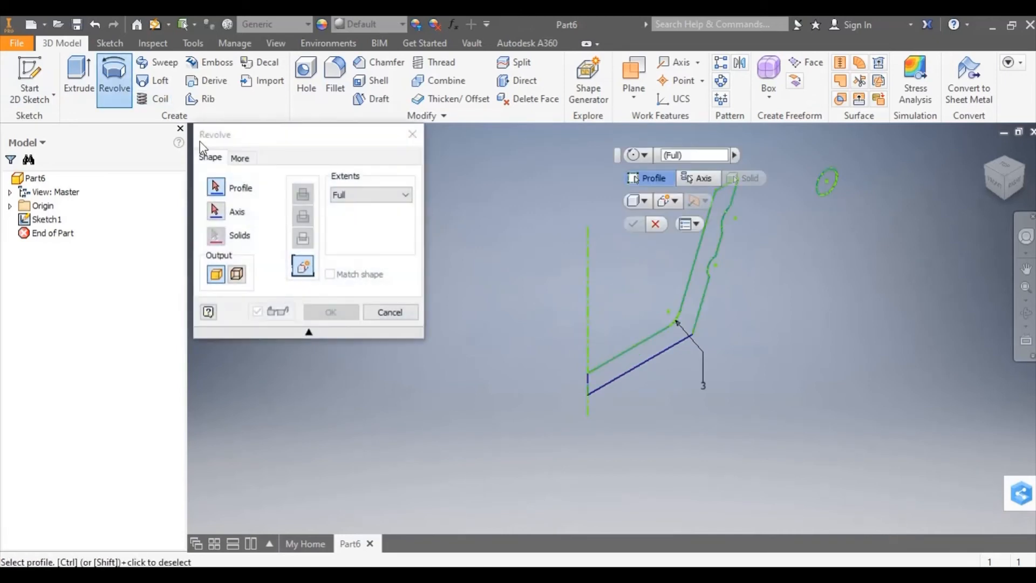
pyautogui.moveTo(710, 258)
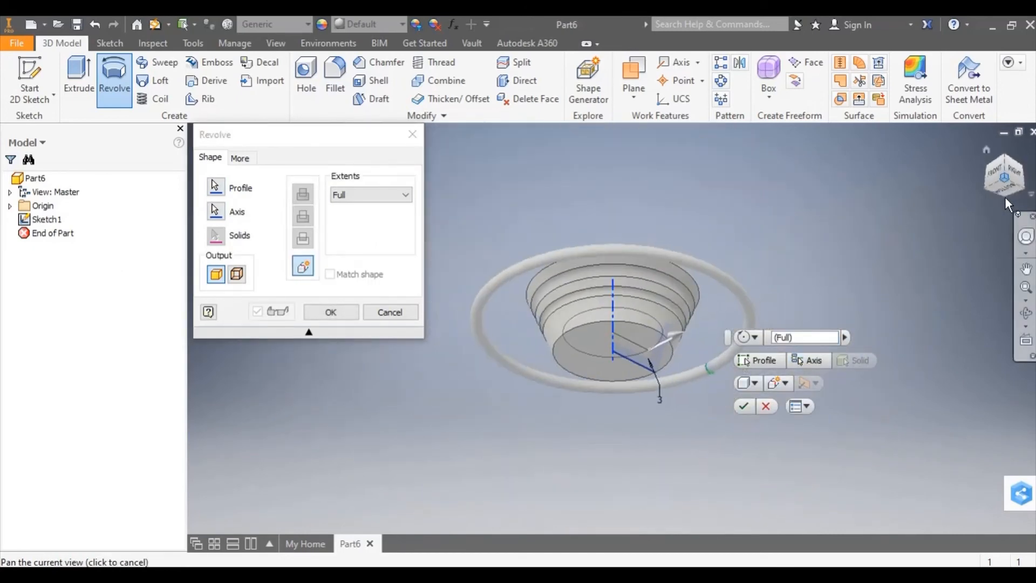
pyautogui.moveTo(608, 311); pyautogui.dragTo(607, 265)
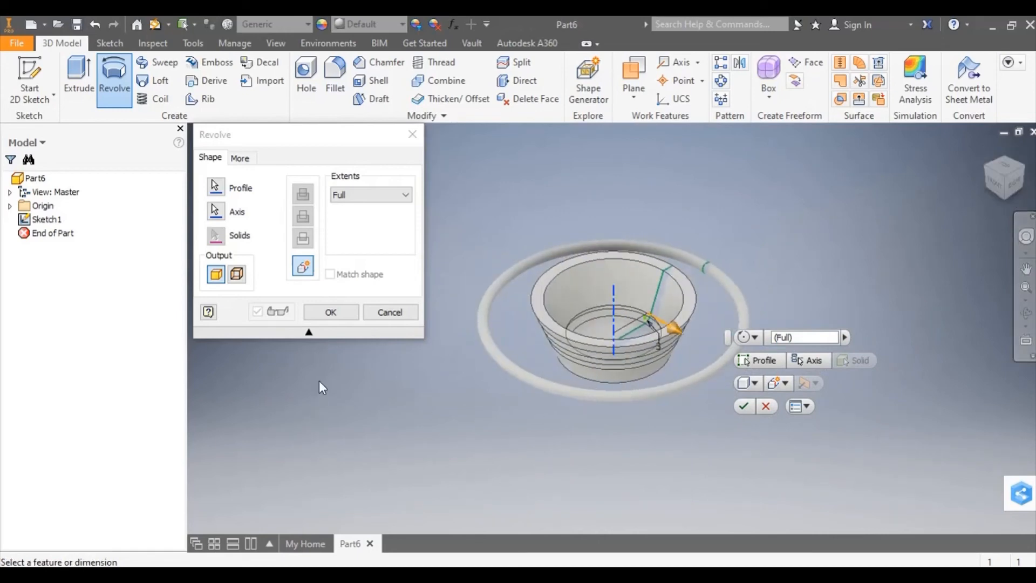
pyautogui.click(369, 195)
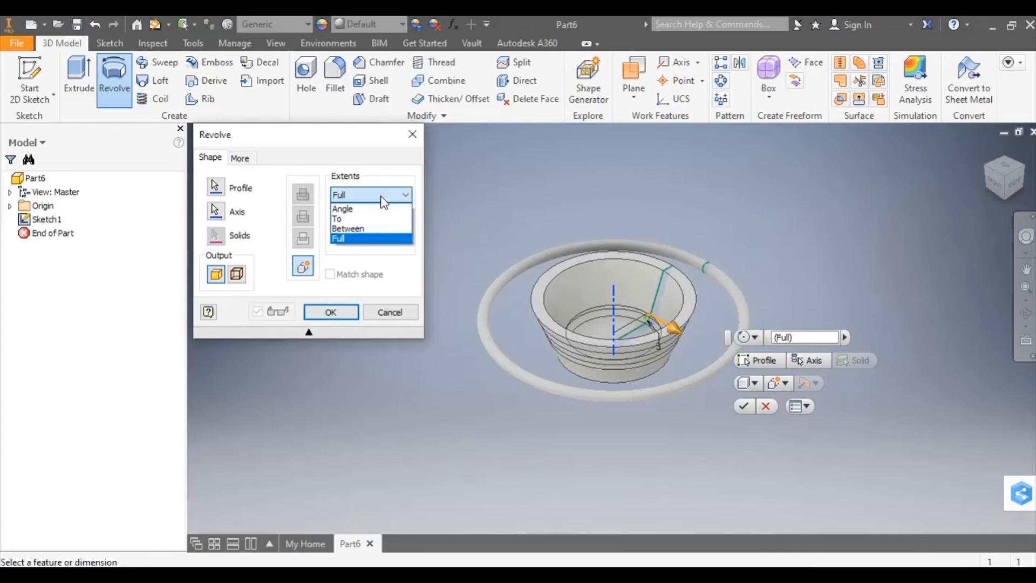
pyautogui.moveTo(370, 208)
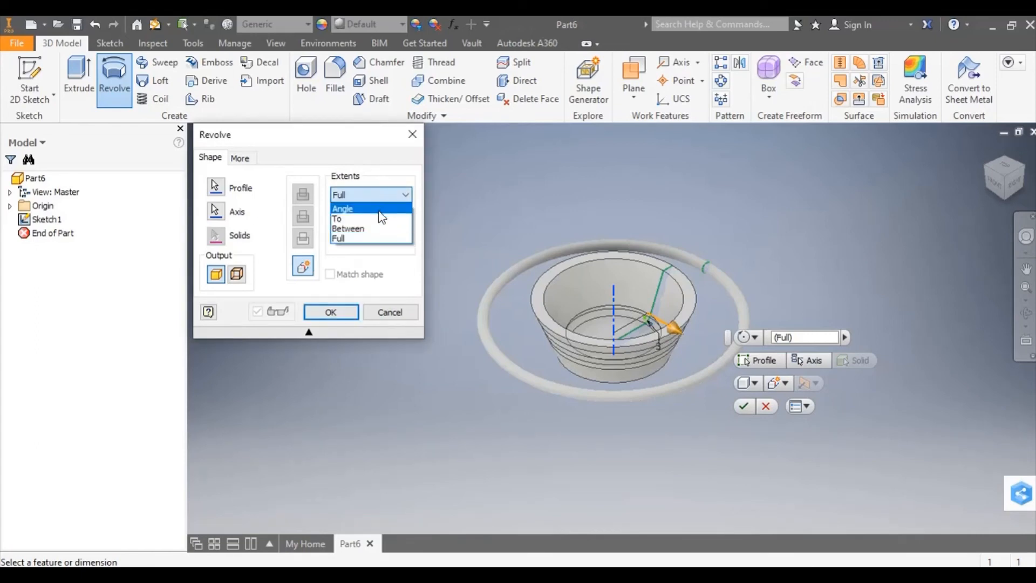
pyautogui.moveTo(380, 228)
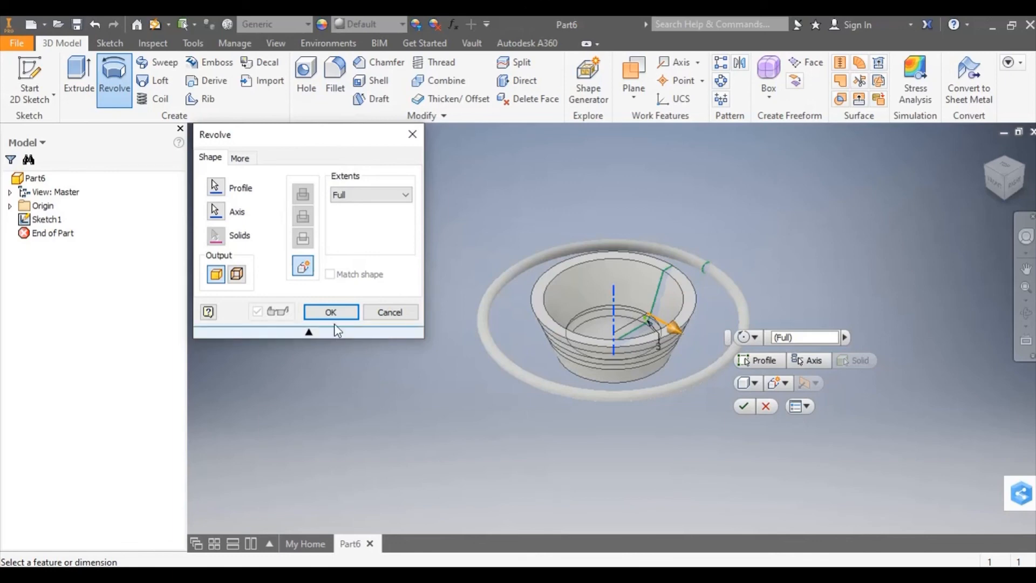
# Confirm the revolve to create Revolution1, the grooved cup solid encircled by its ring.
pyautogui.click(330, 312)
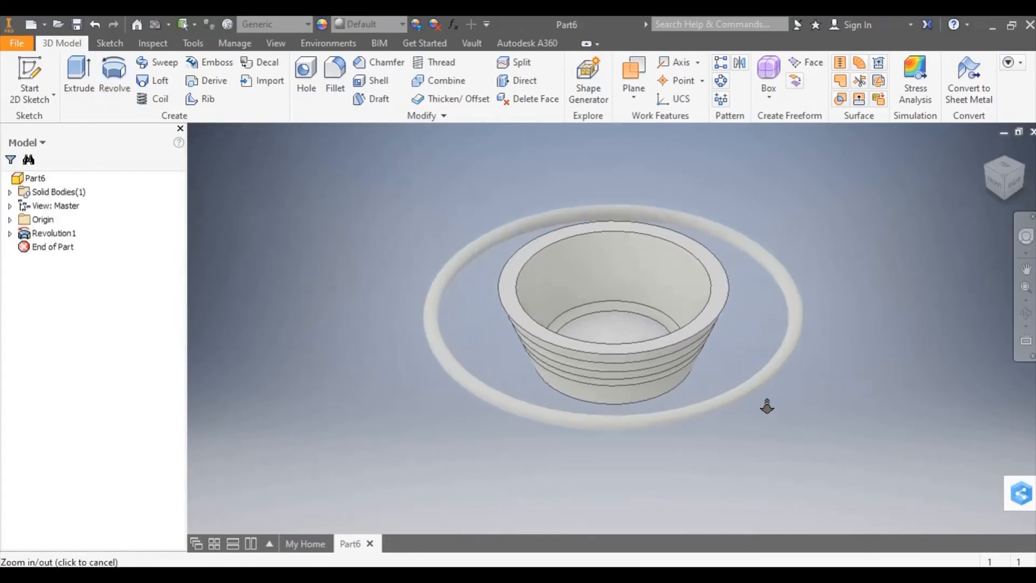
pyautogui.scroll(3)
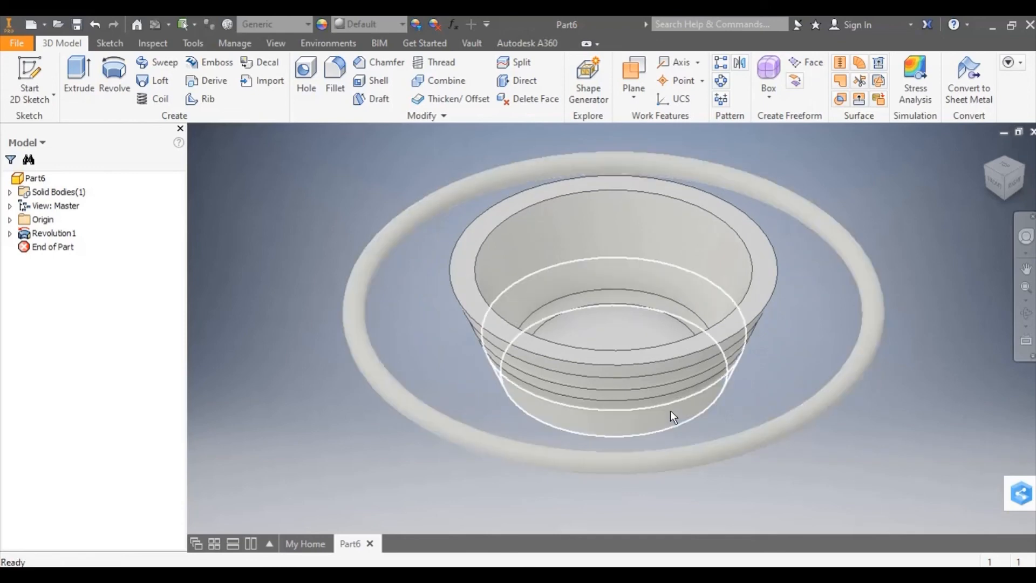